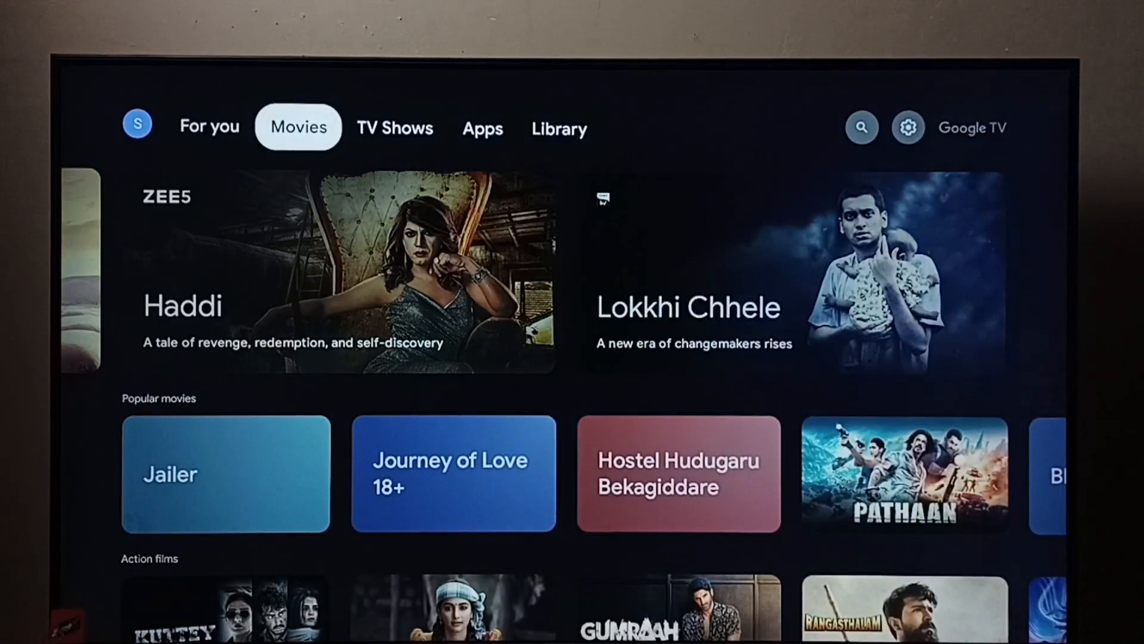
Step: Bring up the quick settings panel from the home screen's gear icon
click(907, 127)
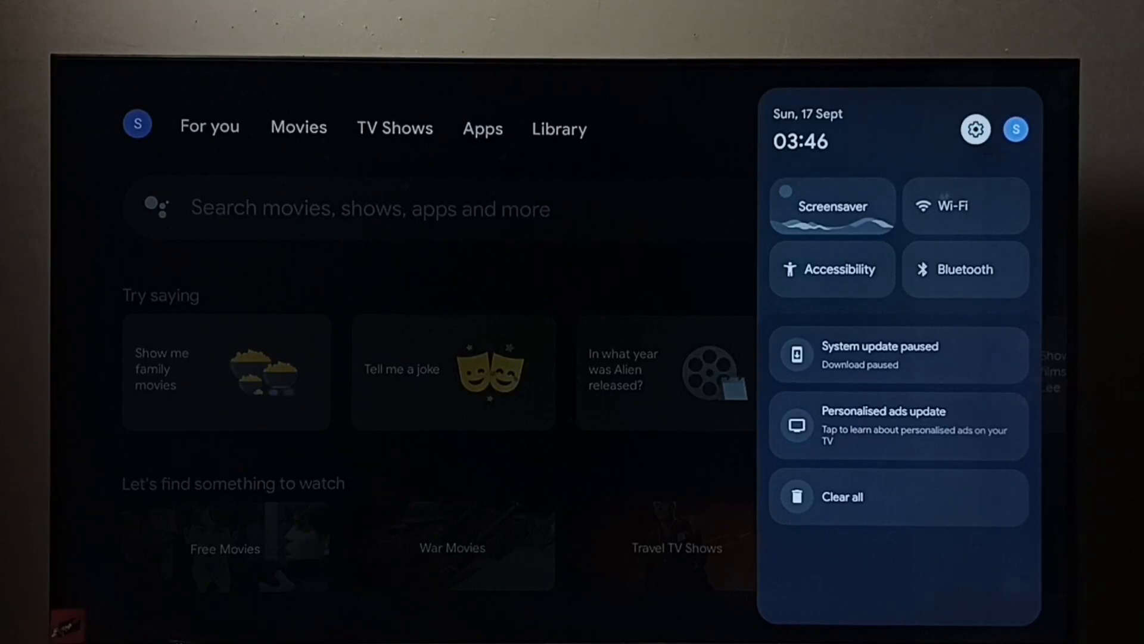
Step: Enter the full device settings and reach Display and sound, with HDMI-CEC Disabled
click(975, 129)
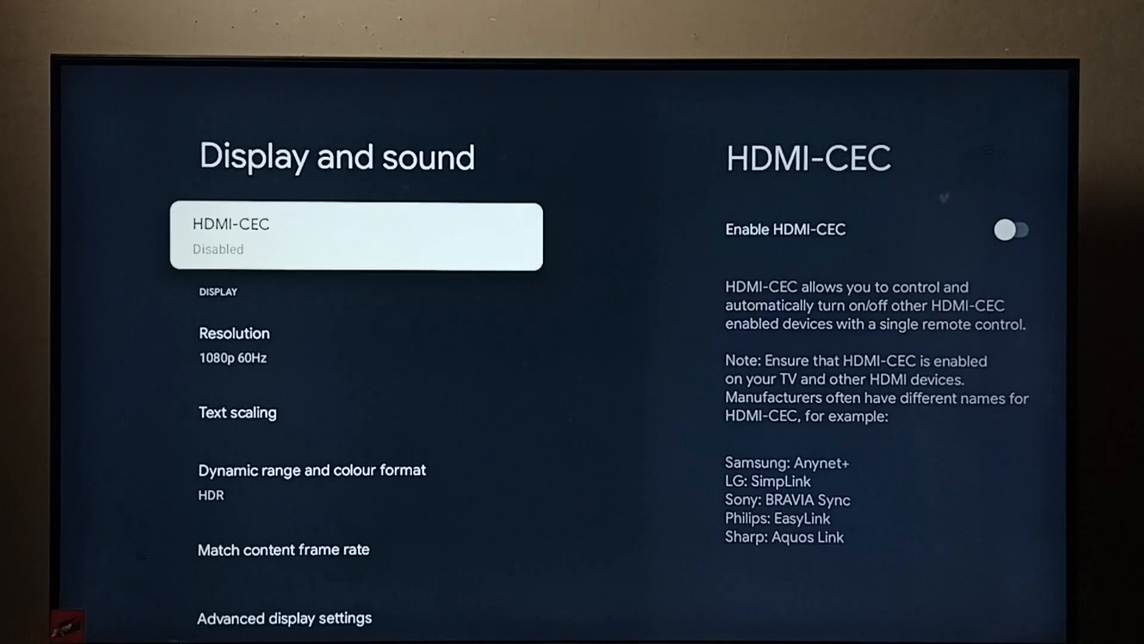
Step: Switch the Enable HDMI-CEC toggle on so HDMI-CEC reads Enabled
click(356, 236)
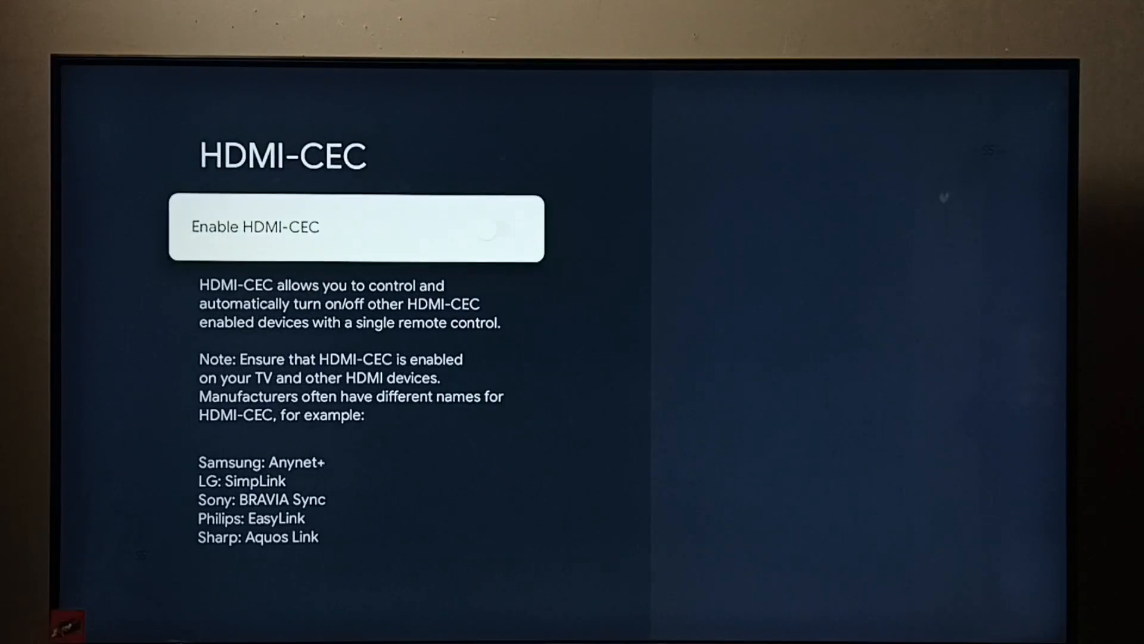
click(505, 229)
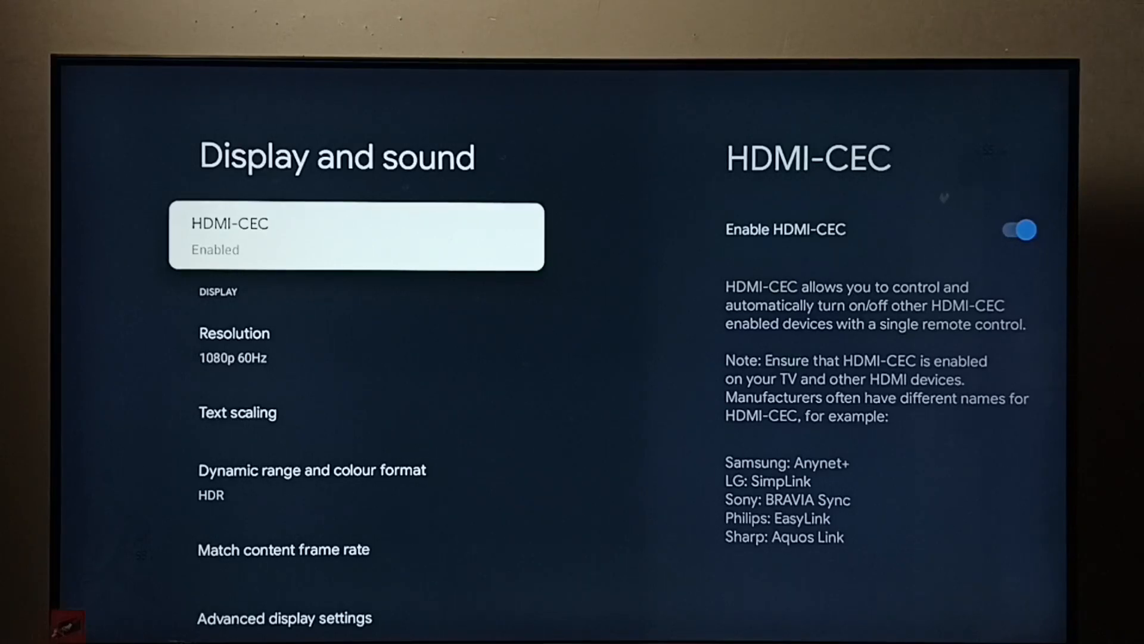
click(356, 236)
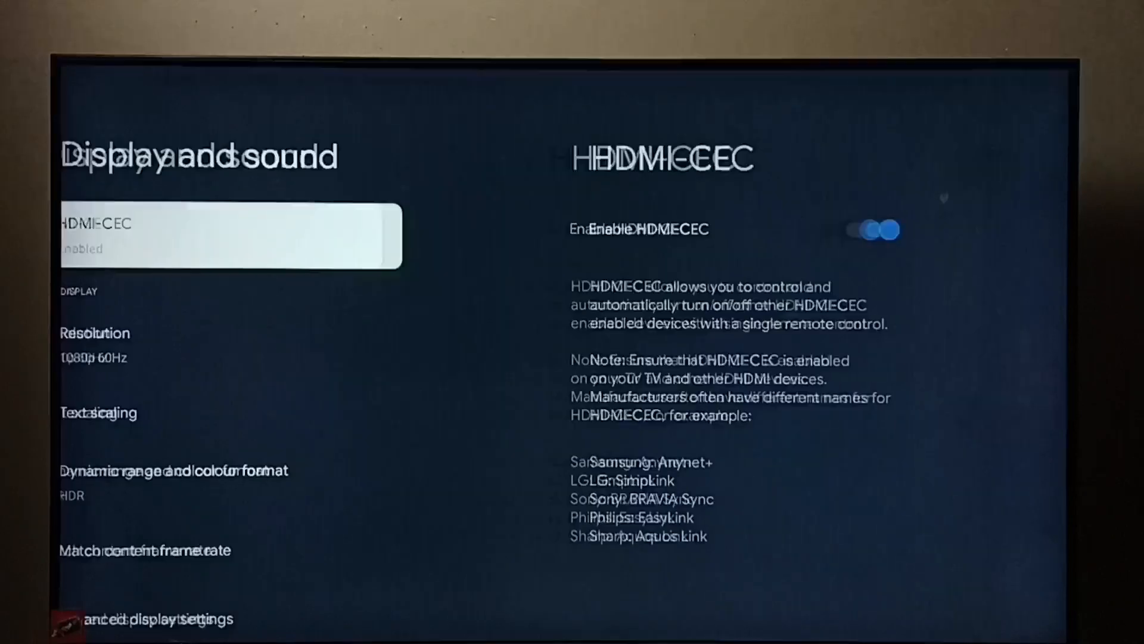
key(down)
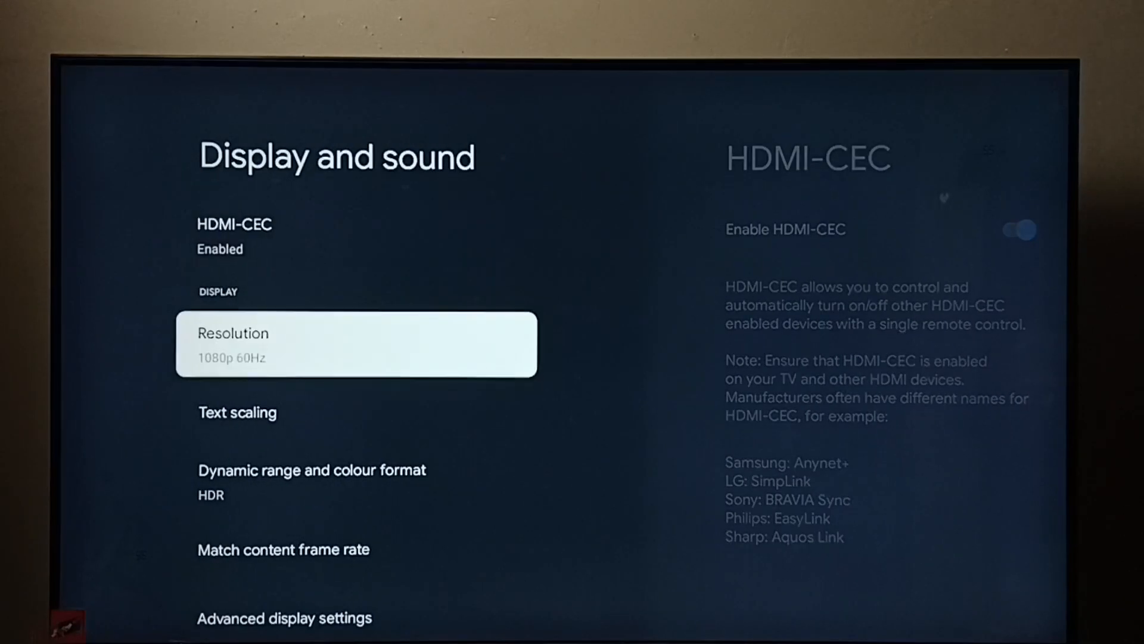